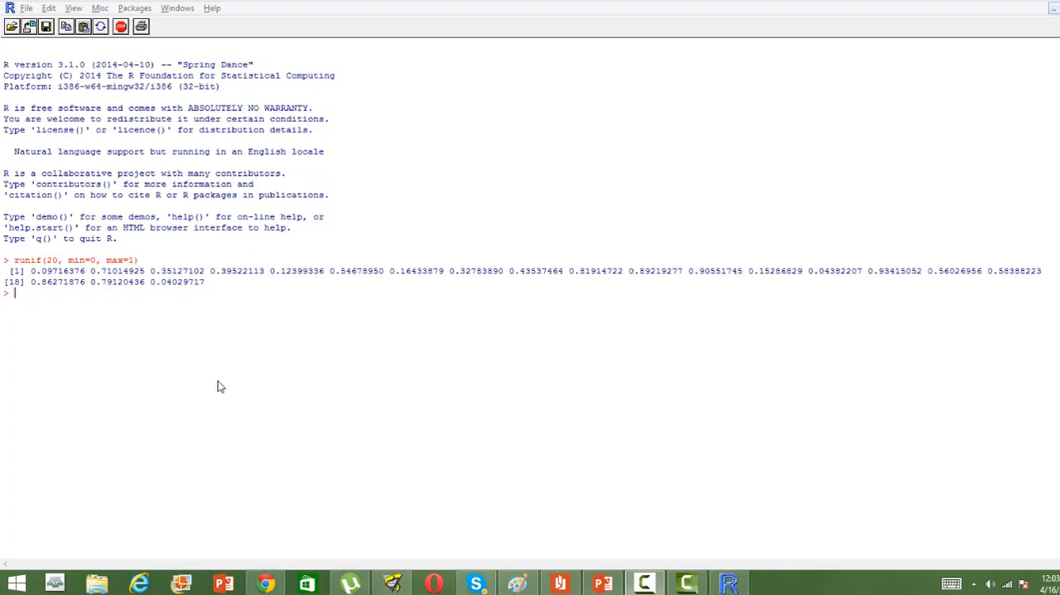
{"action": "mouse_move", "coordinate": [99, 313]}
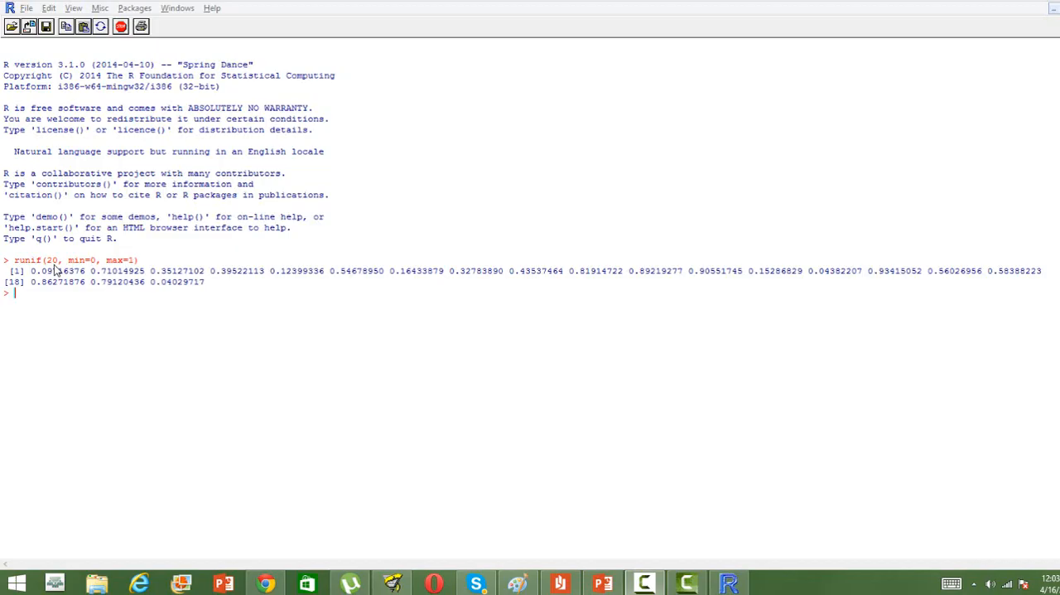
{"action": "mouse_move", "coordinate": [140, 267]}
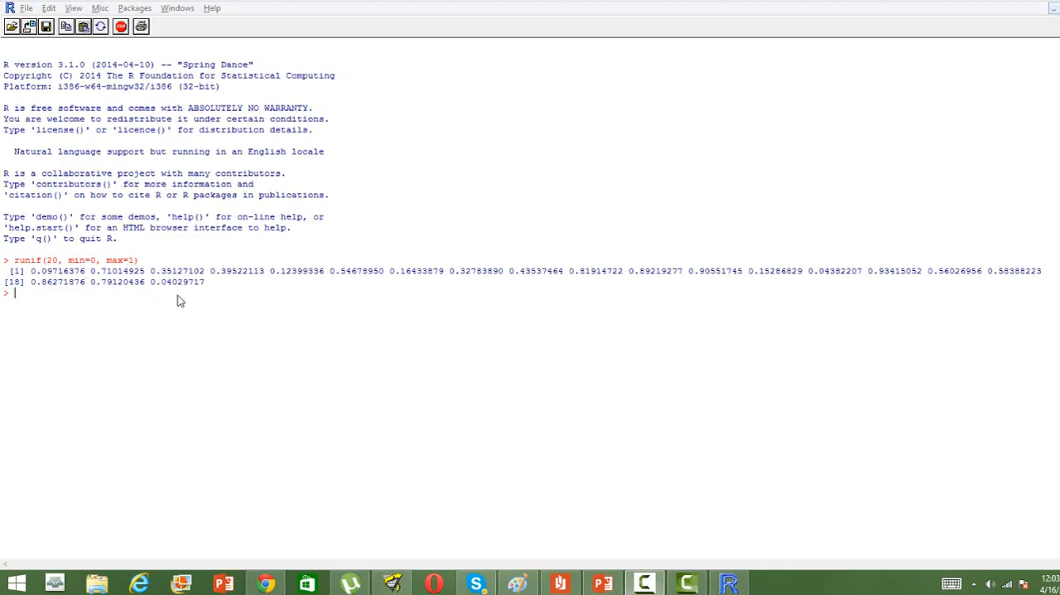
{"action": "mouse_move", "coordinate": [87, 299]}
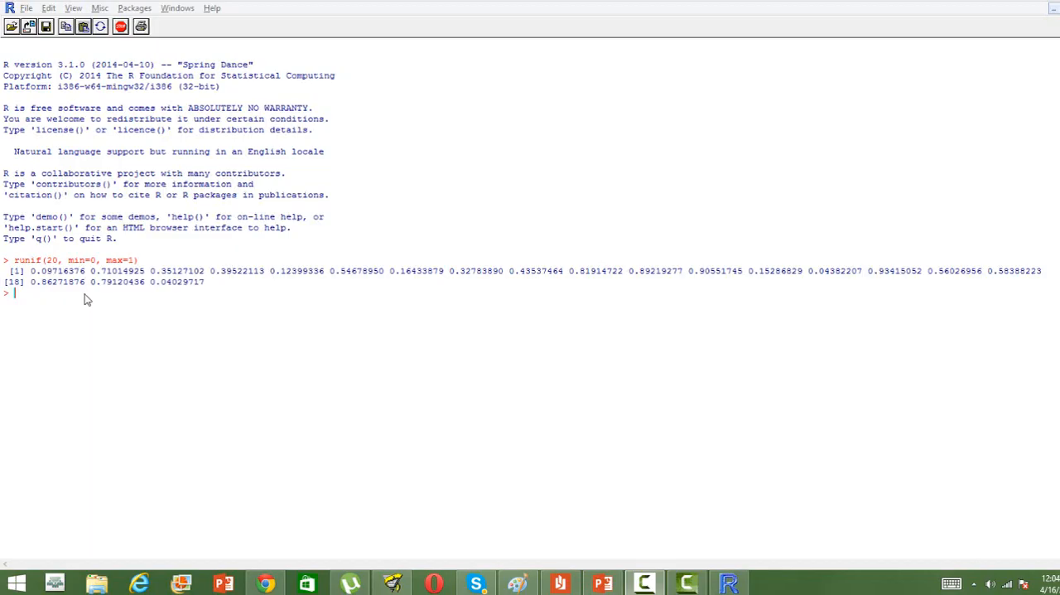
- Run runif(100, min=1, max=10) to print 100 random uniform values from 1 to 10
{"action": "type", "text": "runif("}
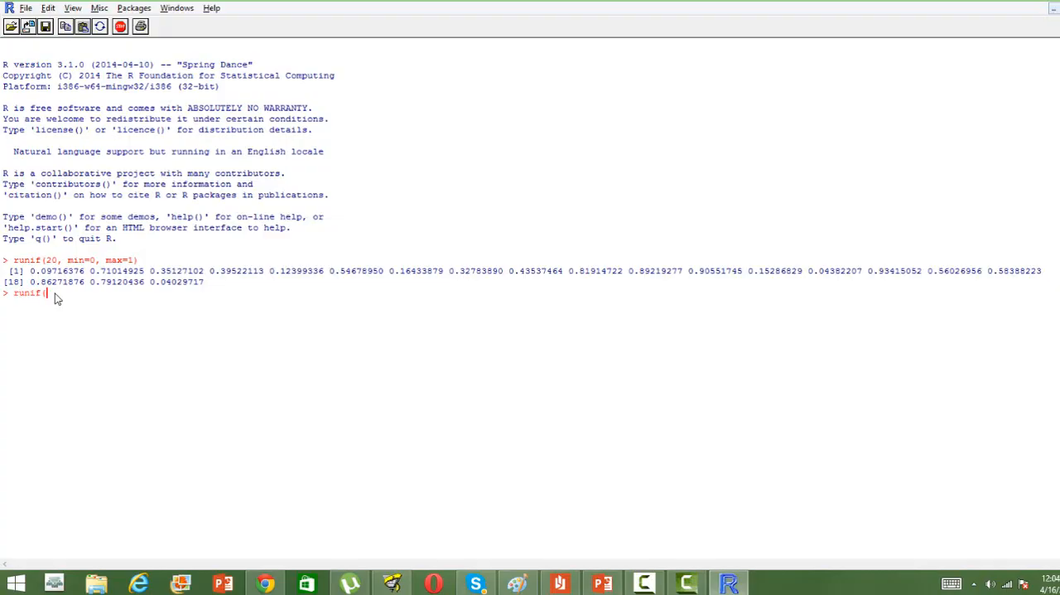
{"action": "type", "text": "100, m"}
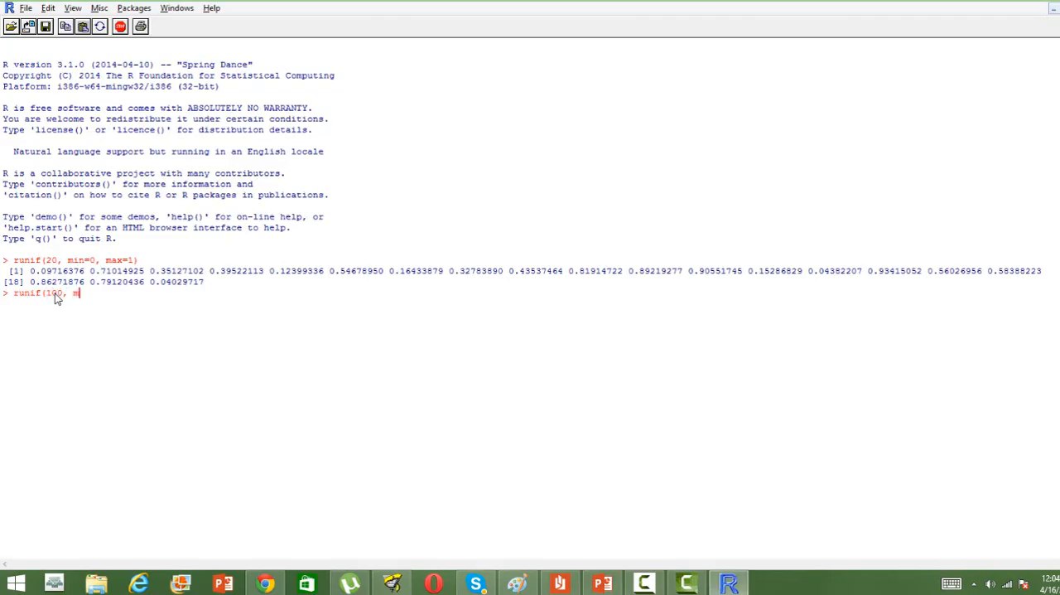
{"action": "type", "text": "in=1"}
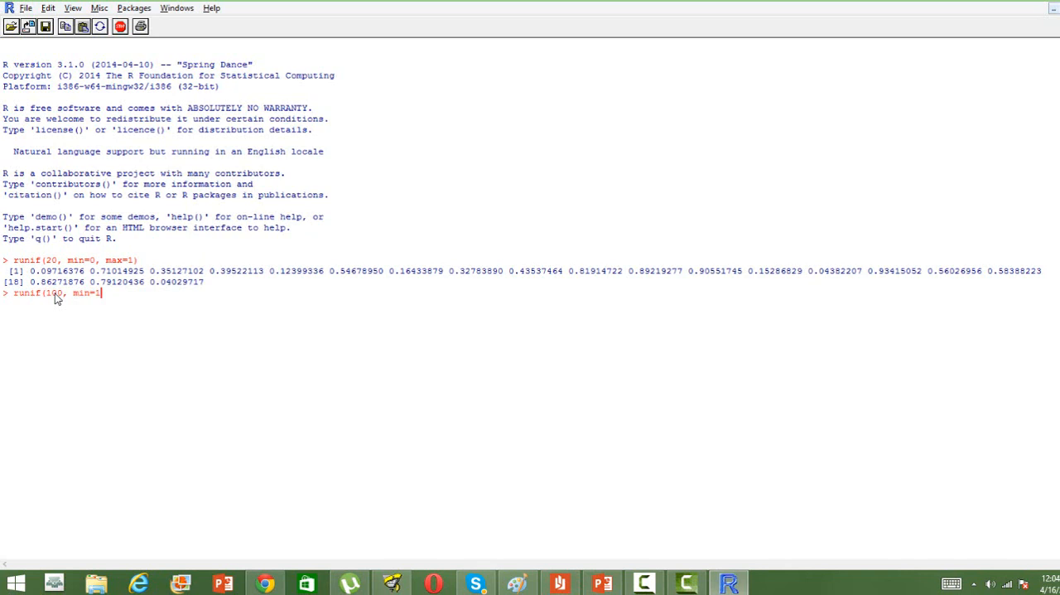
{"action": "type", "text": ","}
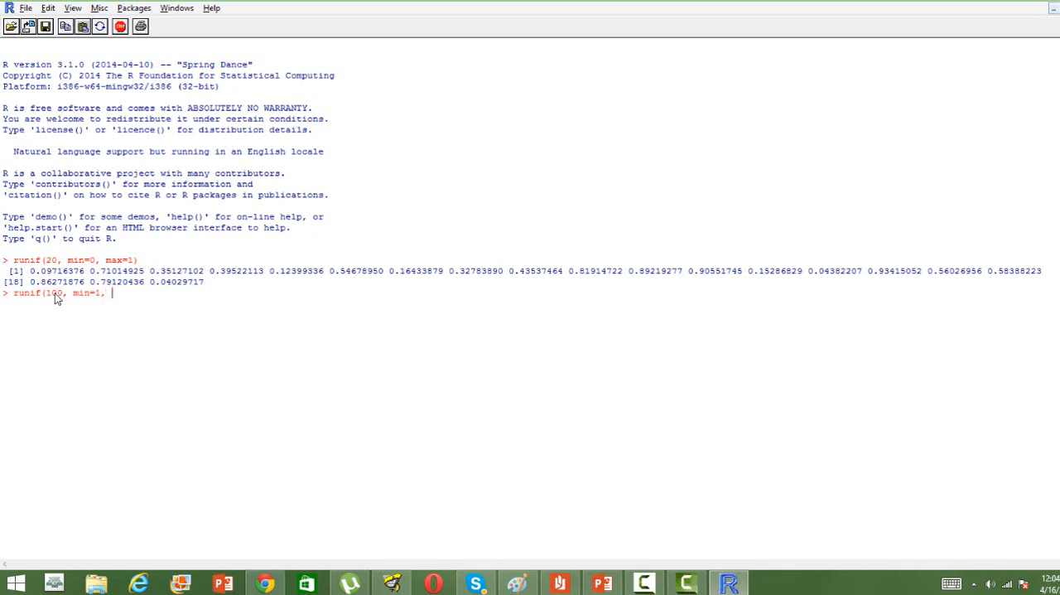
{"action": "type", "text": "max="}
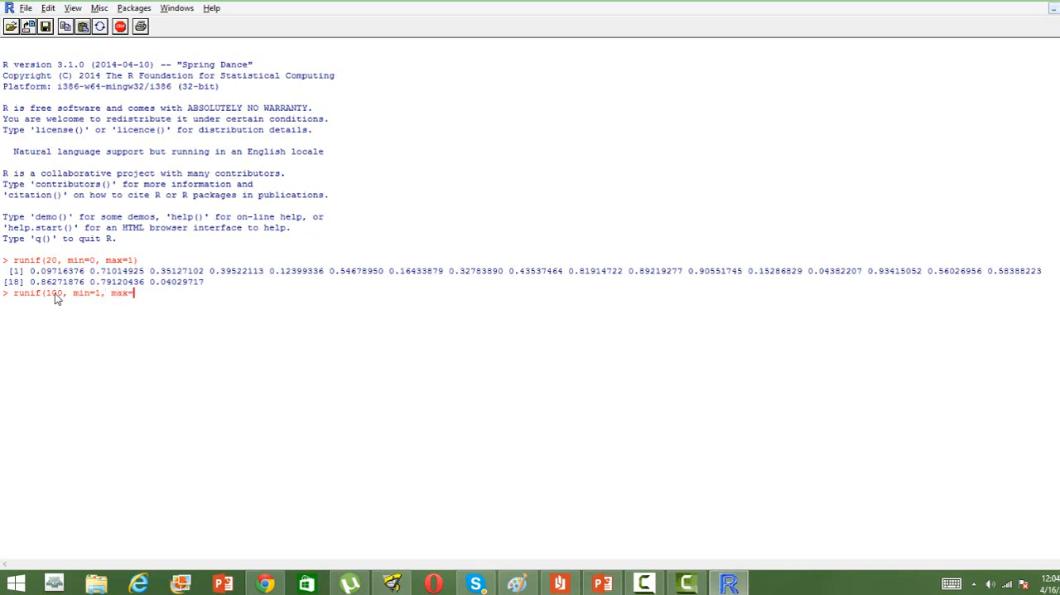
{"action": "type", "text": "10)"}
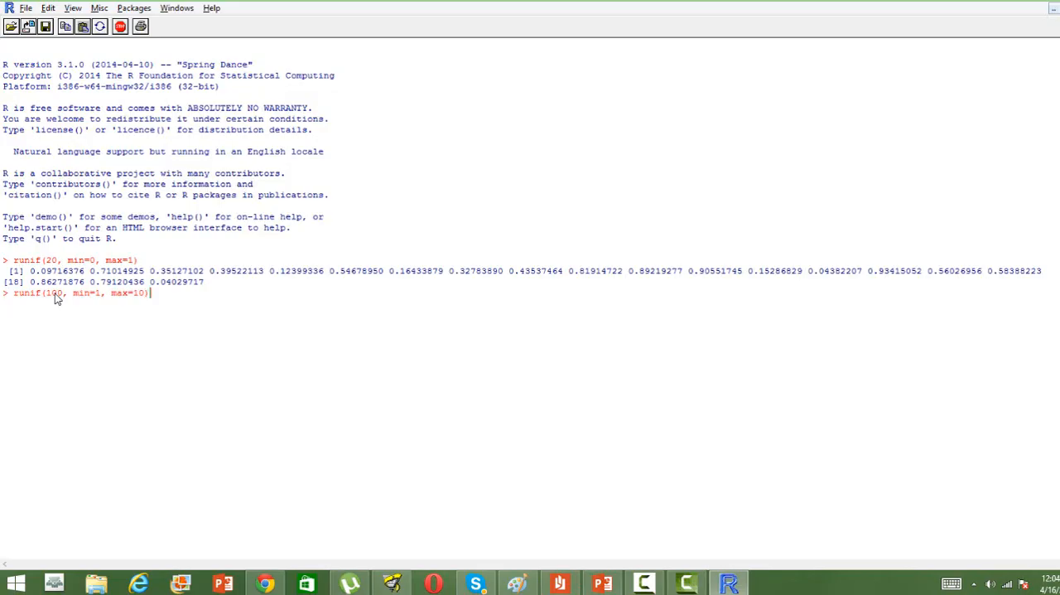
{"action": "key", "text": "Return"}
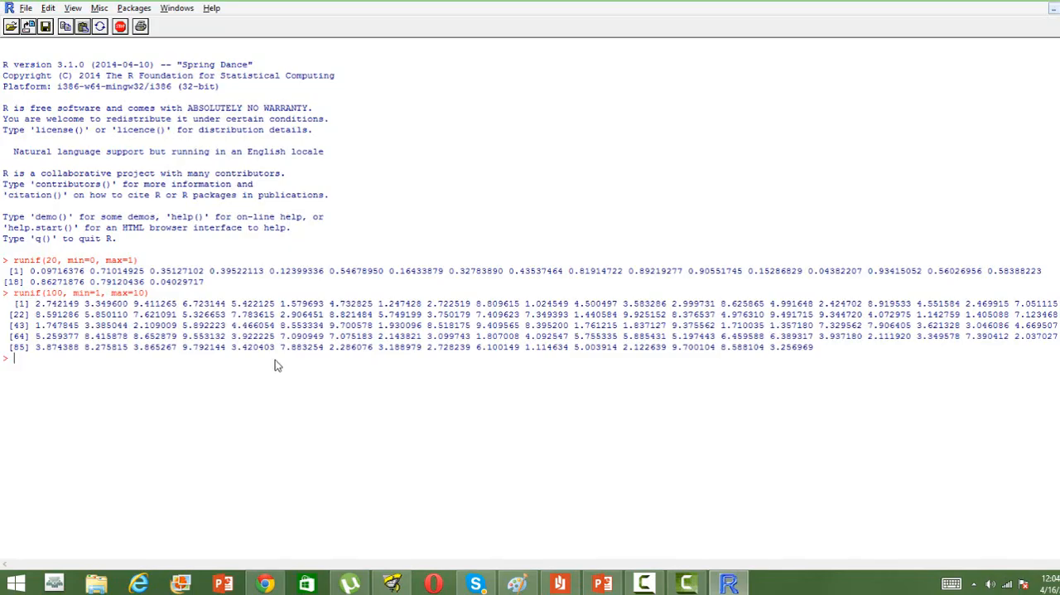
{"action": "mouse_move", "coordinate": [559, 373]}
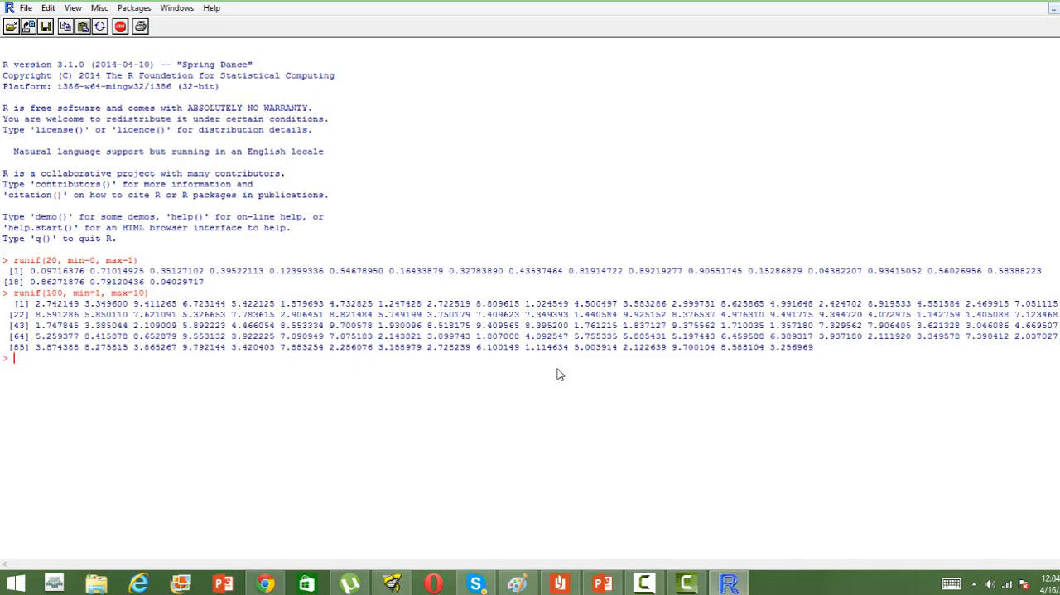
{"action": "mouse_move", "coordinate": [83, 326]}
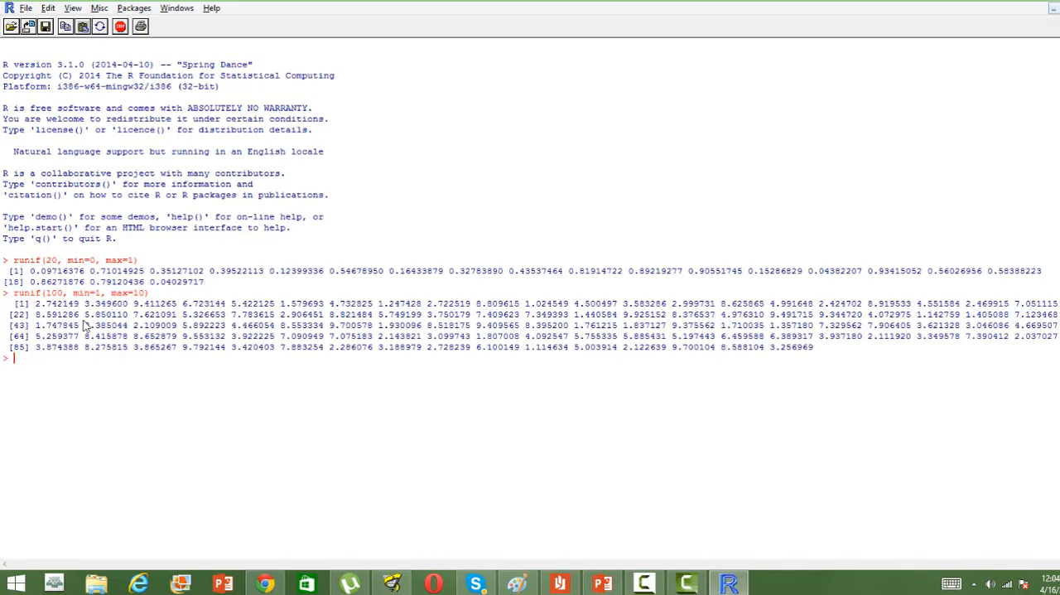
{"action": "mouse_move", "coordinate": [293, 401]}
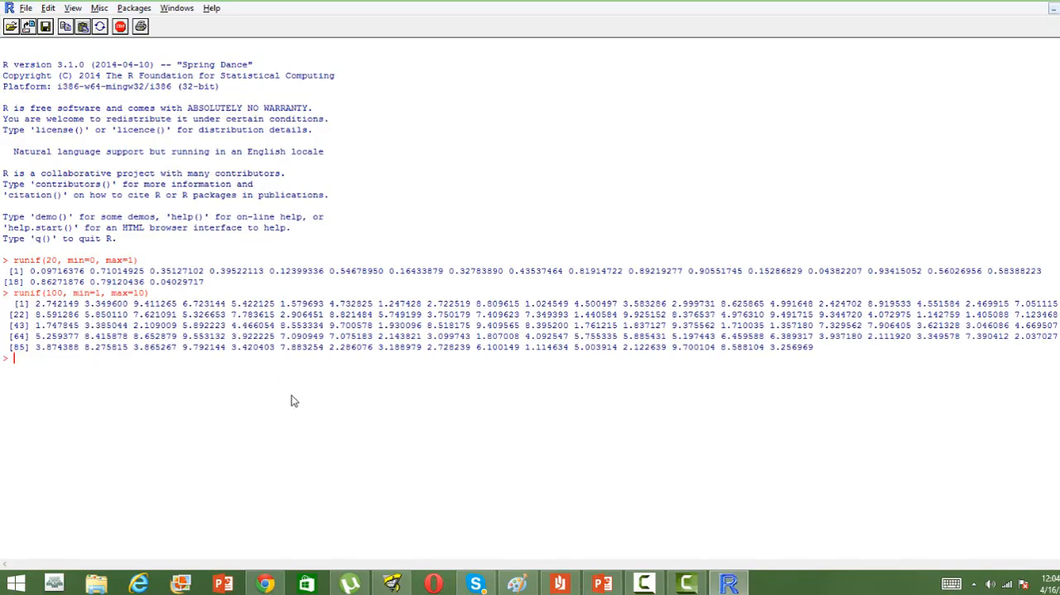